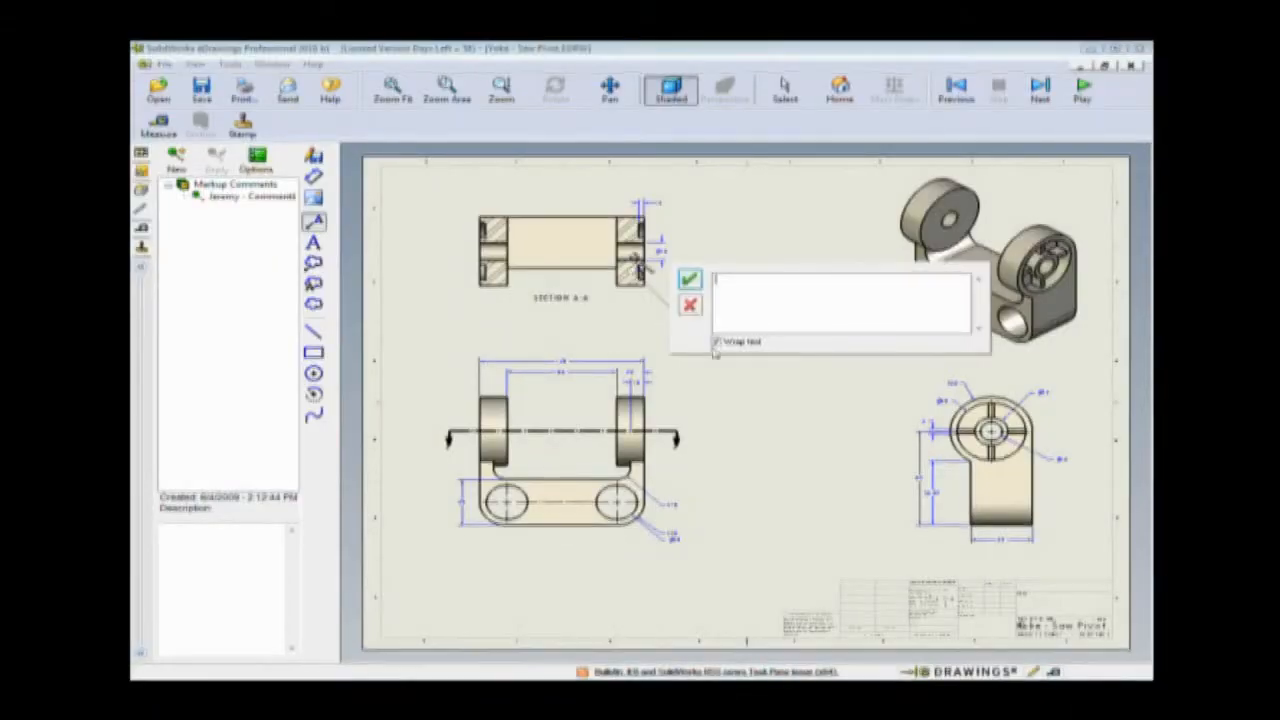
text(Check this mat)
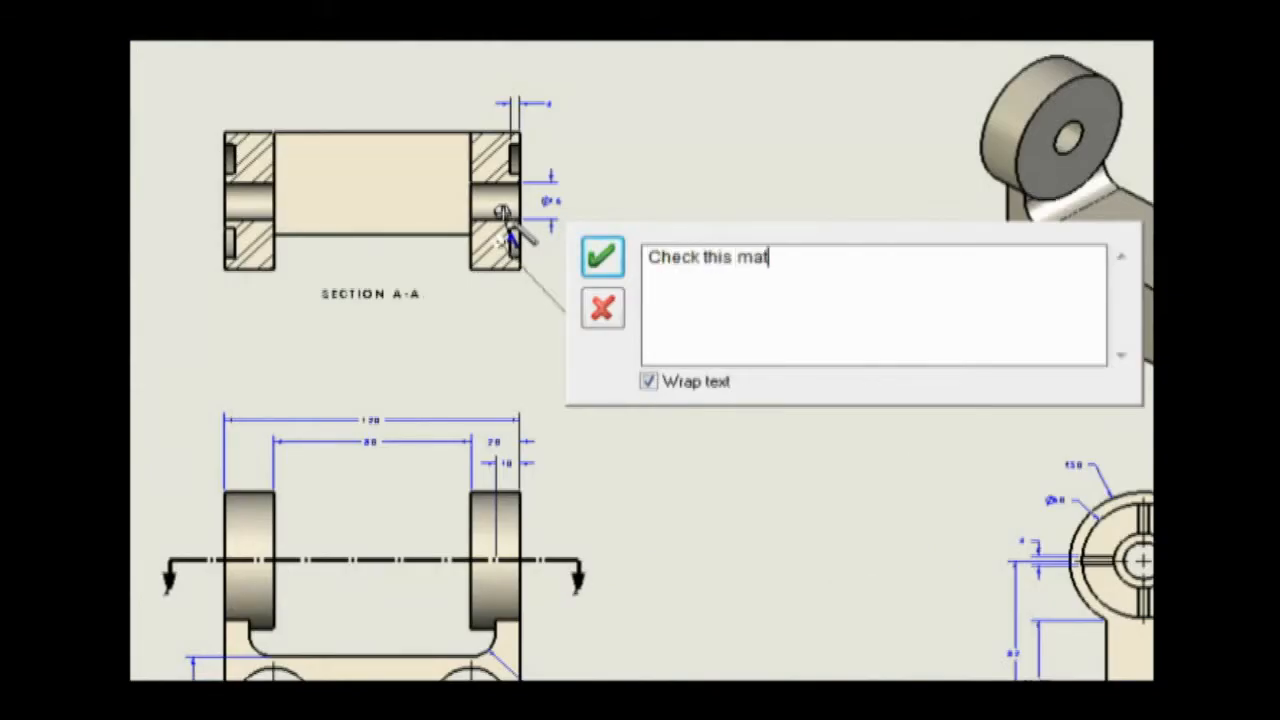
text(erial th)
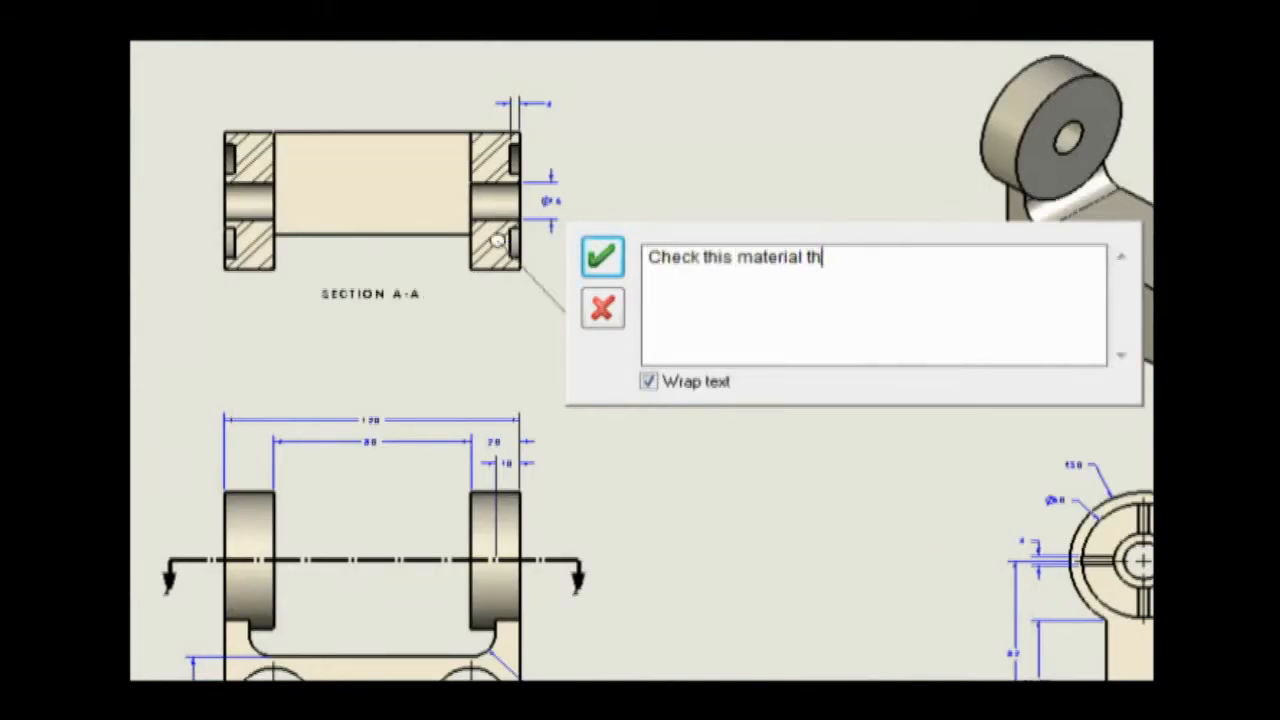
text(ickness)
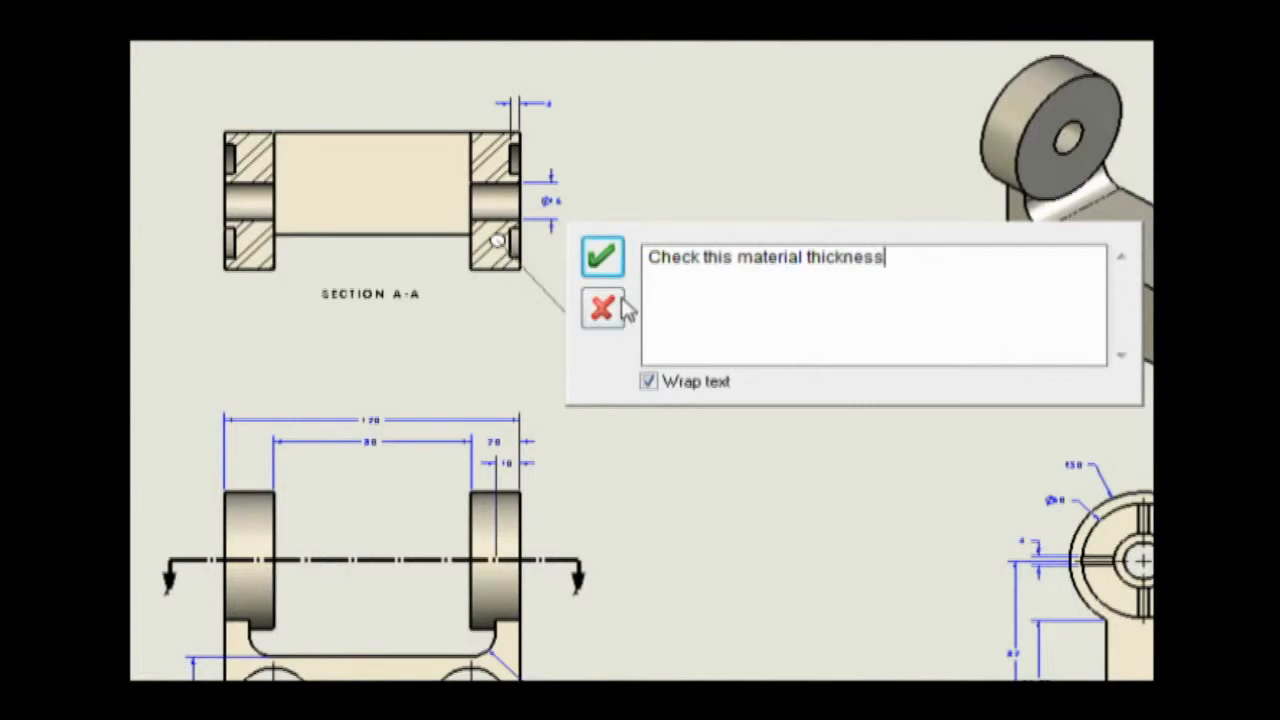